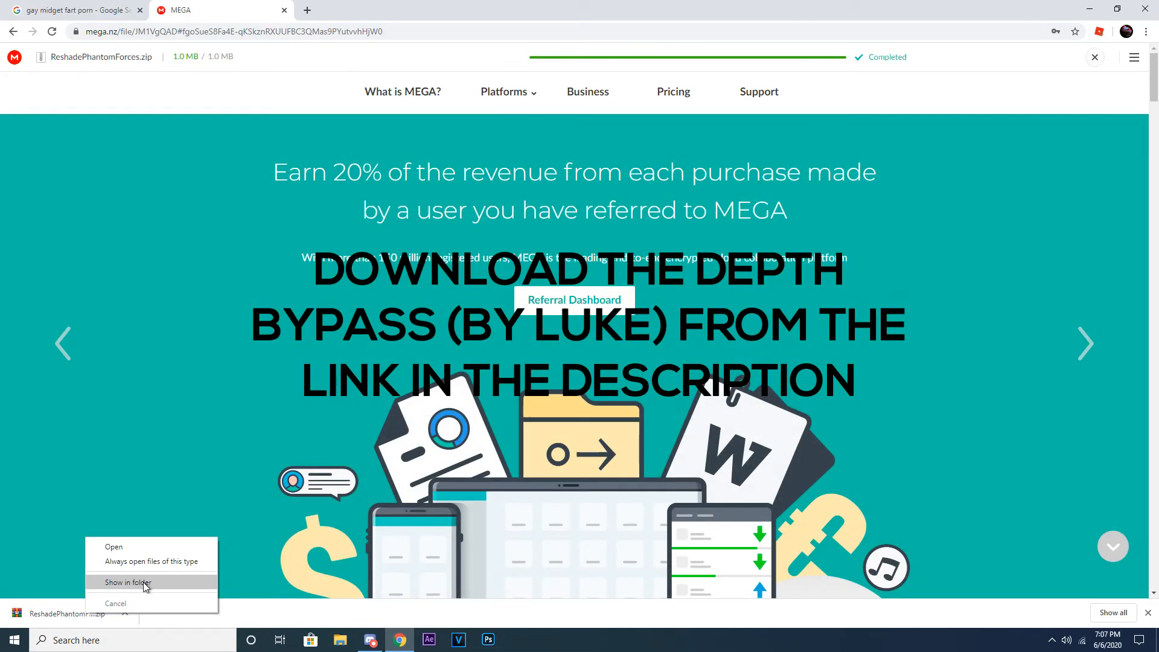
# - Show the downloaded Phantom Forces depth bypass zip in its folder
pyautogui.click(371, 10)
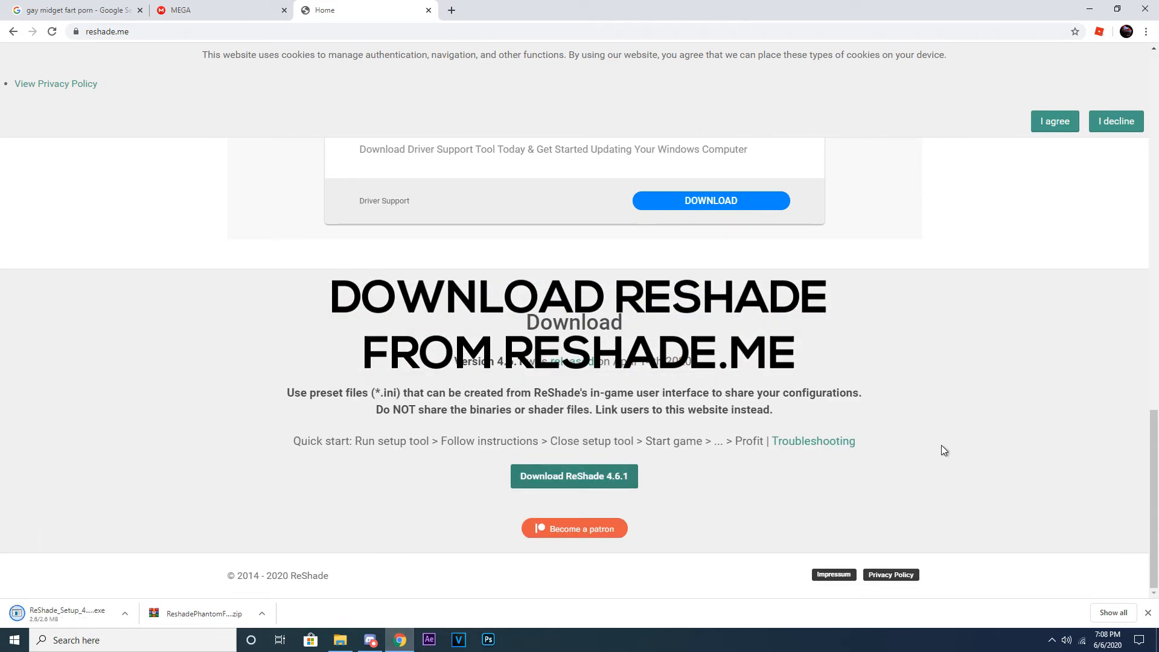
# - Run ReShade_Setup and install ReShade into Roblox's RobloxPlayerBeta executable
pyautogui.click(63, 614)
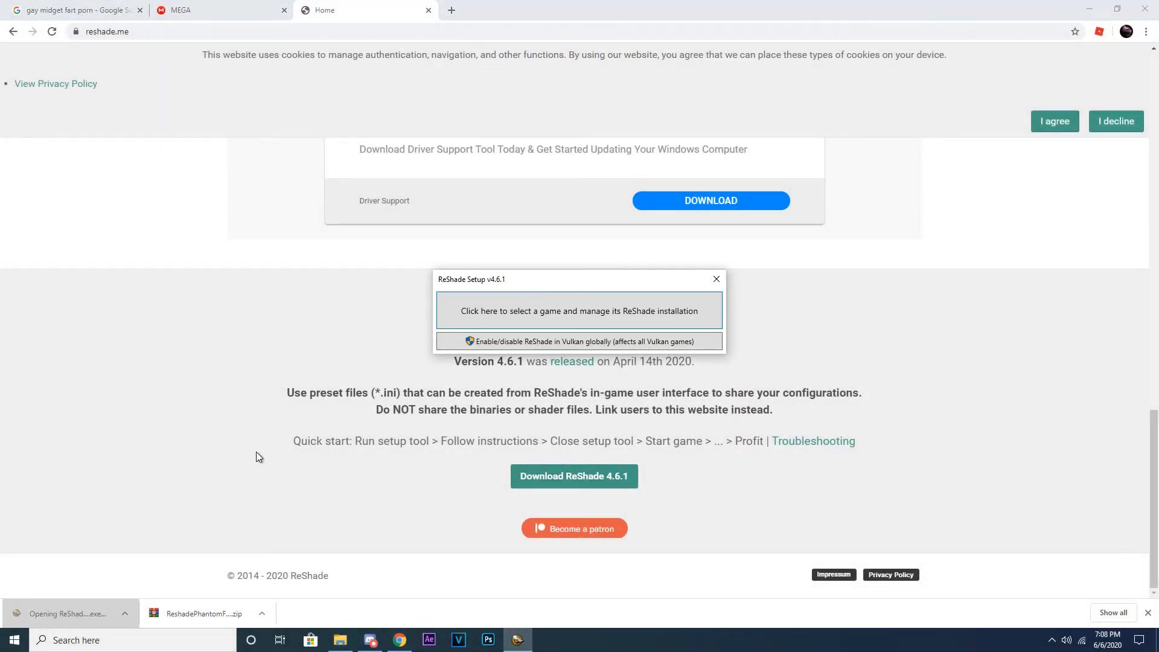
pyautogui.click(579, 310)
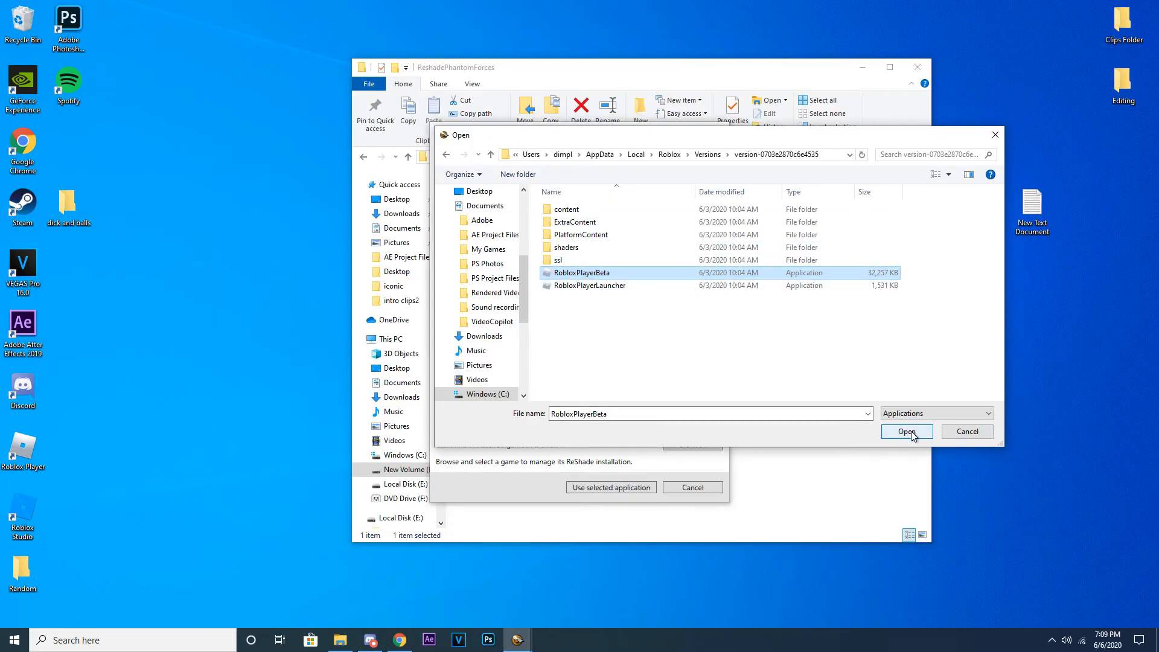
pyautogui.click(906, 431)
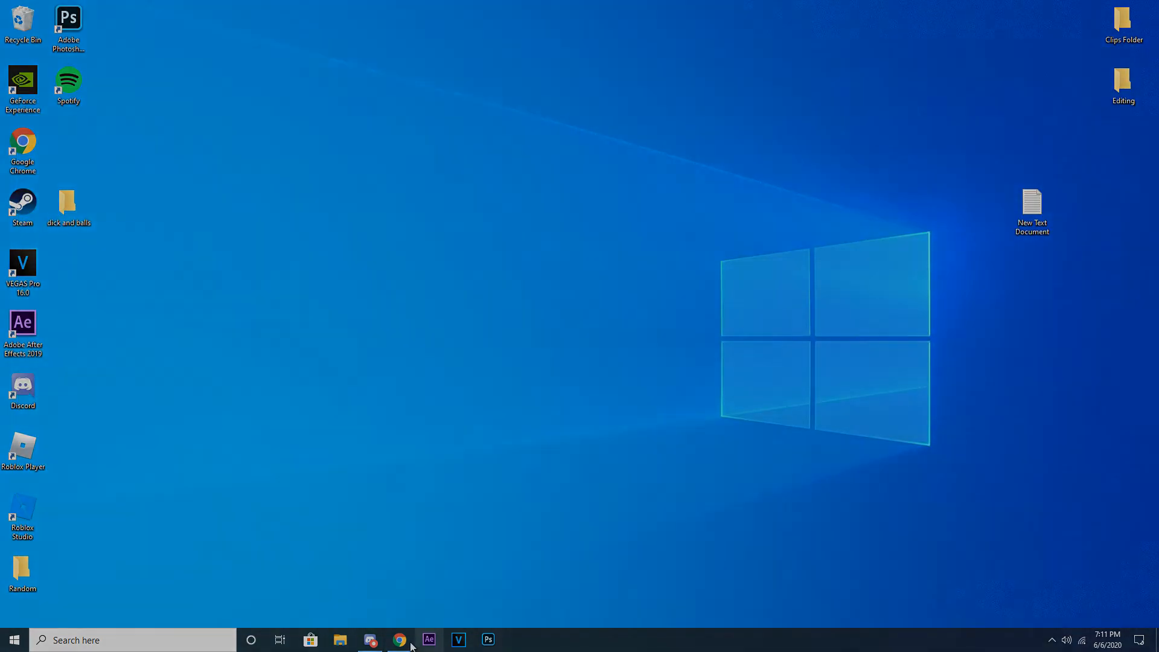
# - Bring Chrome back up and launch Phantom Forces with the green Play button
pyautogui.click(399, 640)
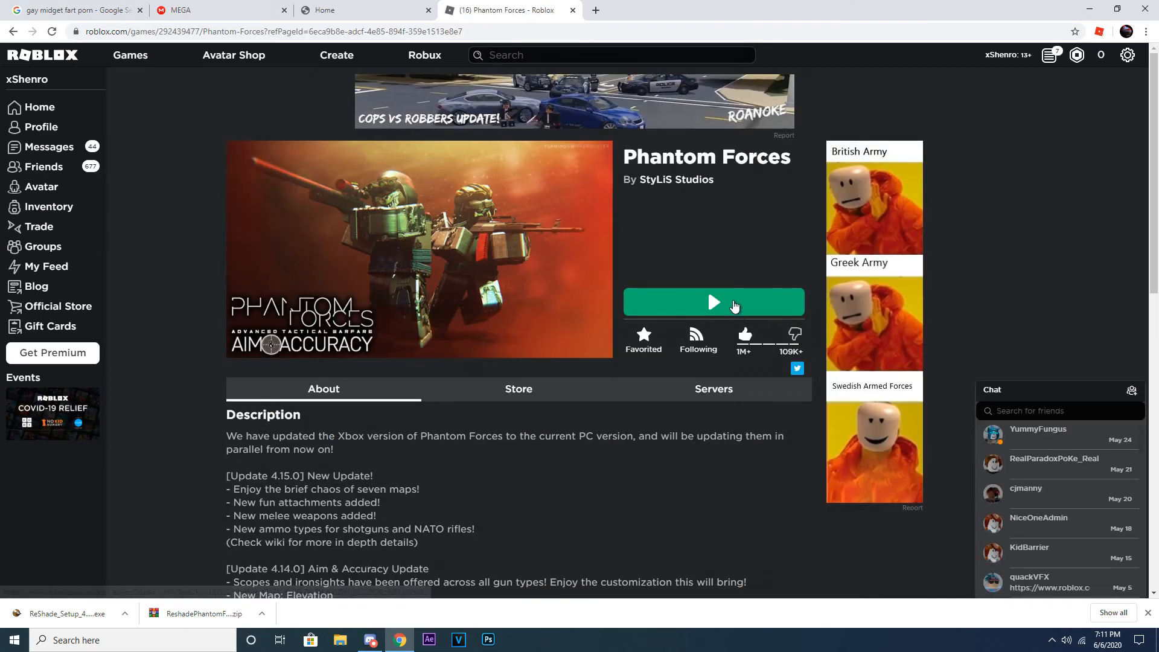
pyautogui.click(713, 302)
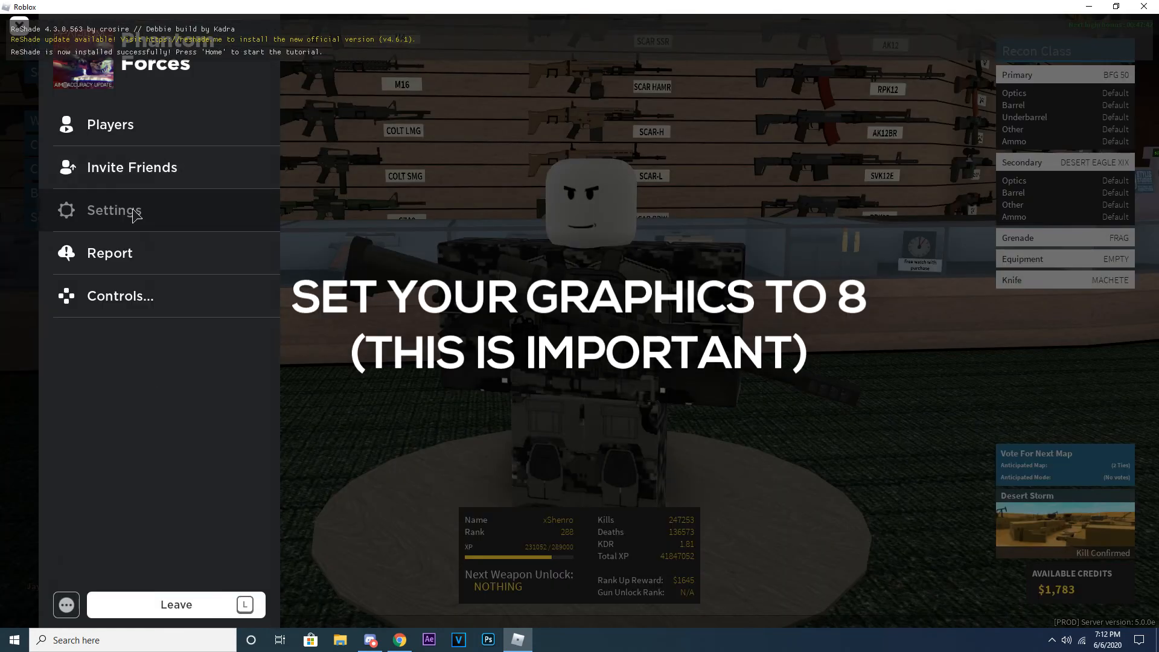
# - Adjust Roblox graphics settings and continue past the ReShade overlay tutorial
pyautogui.click(114, 210)
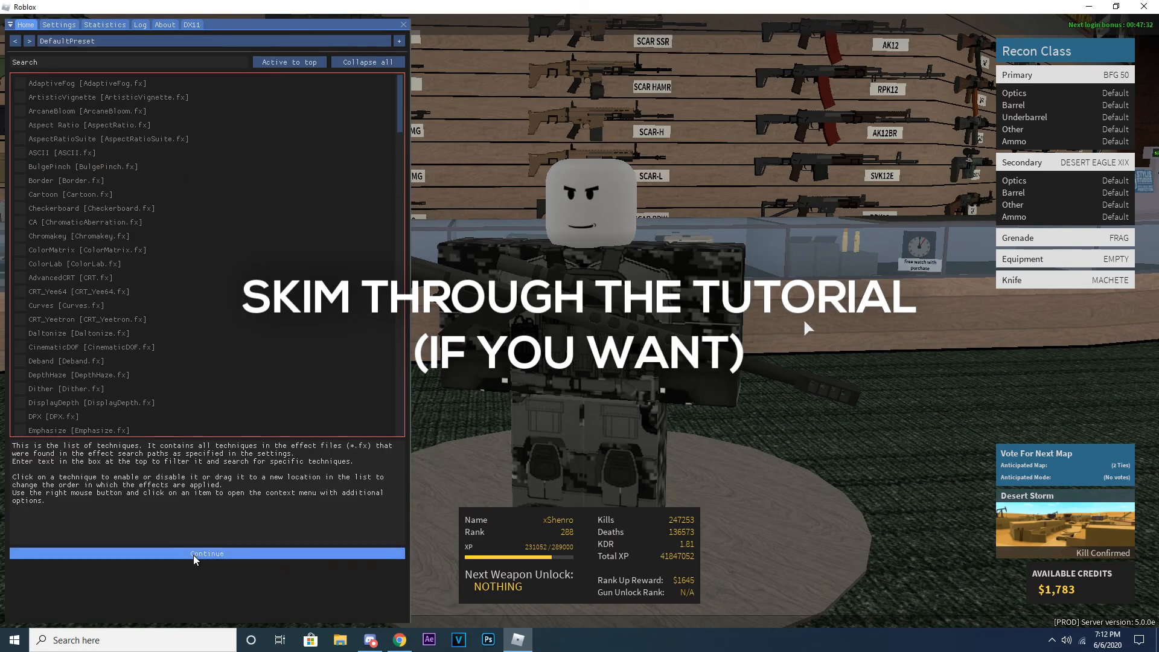
pyautogui.click(206, 554)
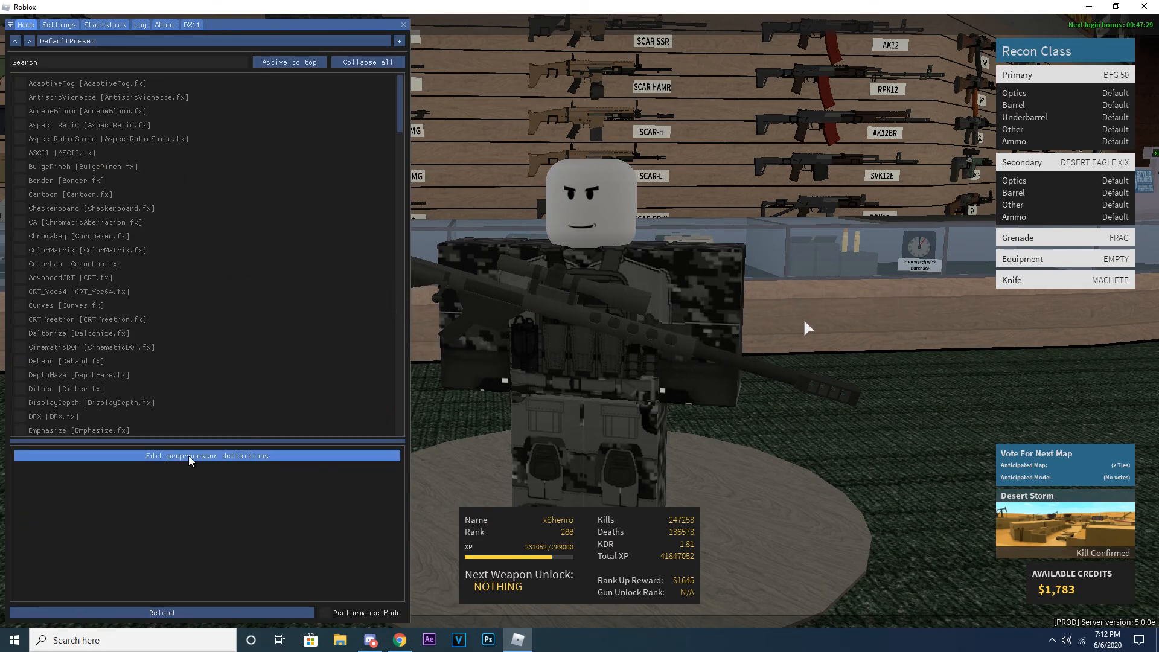
# - Edit preprocessor definitions and change RESHADE_DEPTH_INPUT_IS_REVERSED from 0 to 1
pyautogui.click(207, 455)
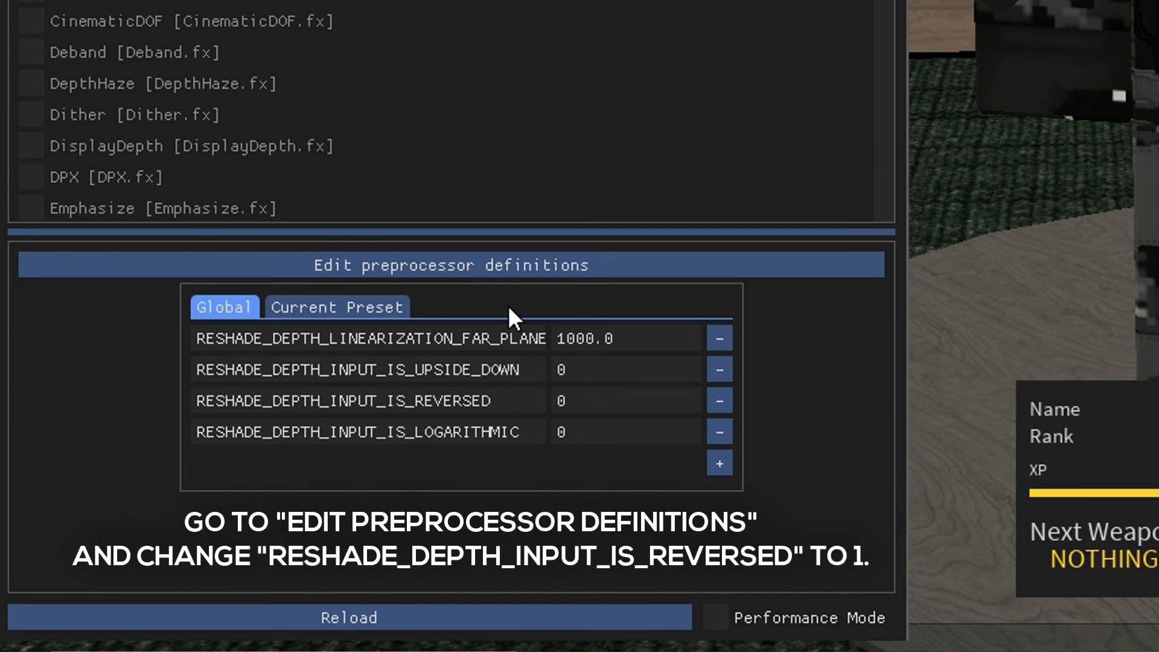
pyautogui.click(626, 400)
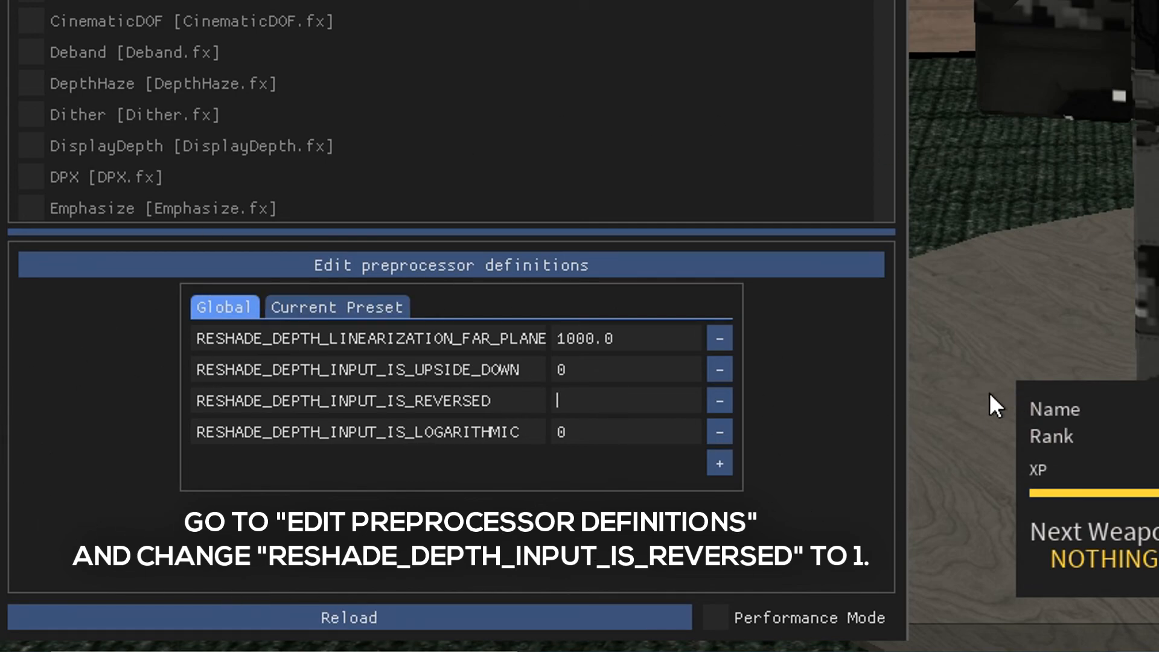